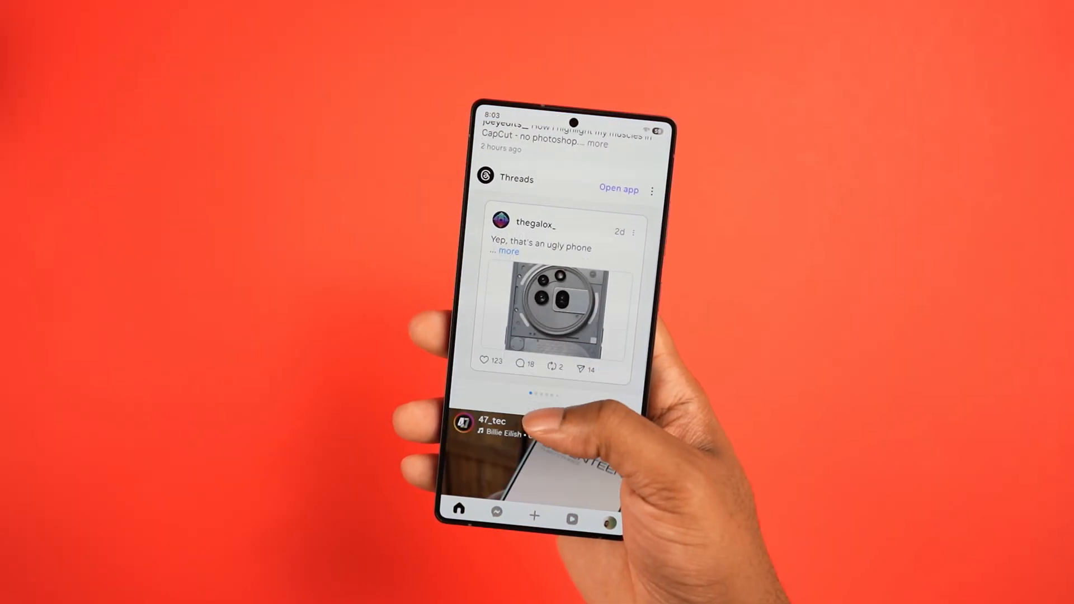
Scroll down the home feed past posts and suggestions until a cooking reel plays
scroll("up", 3)
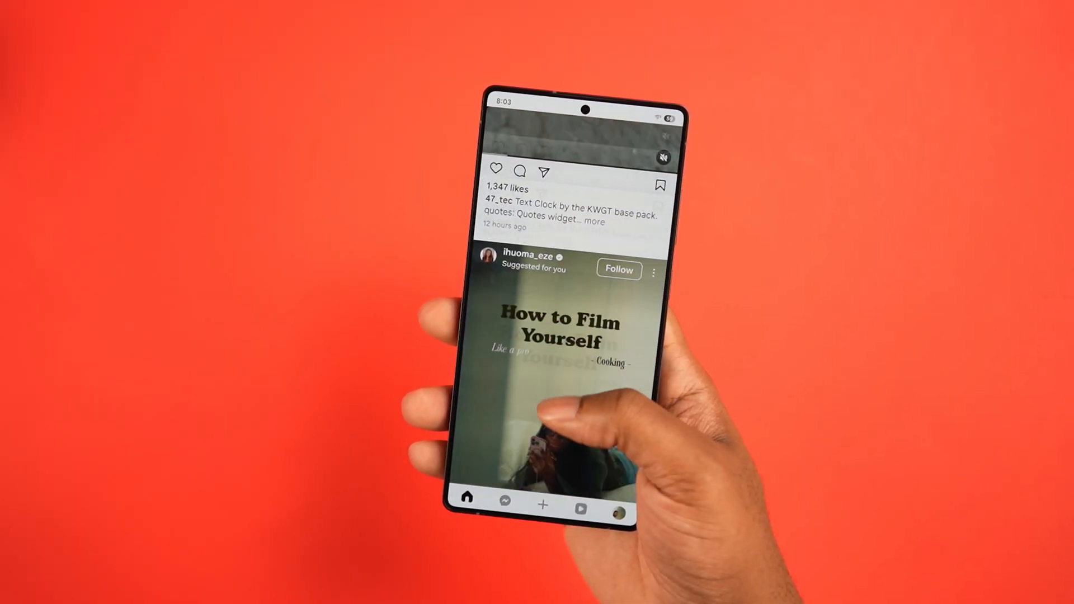
scroll("up", 3)
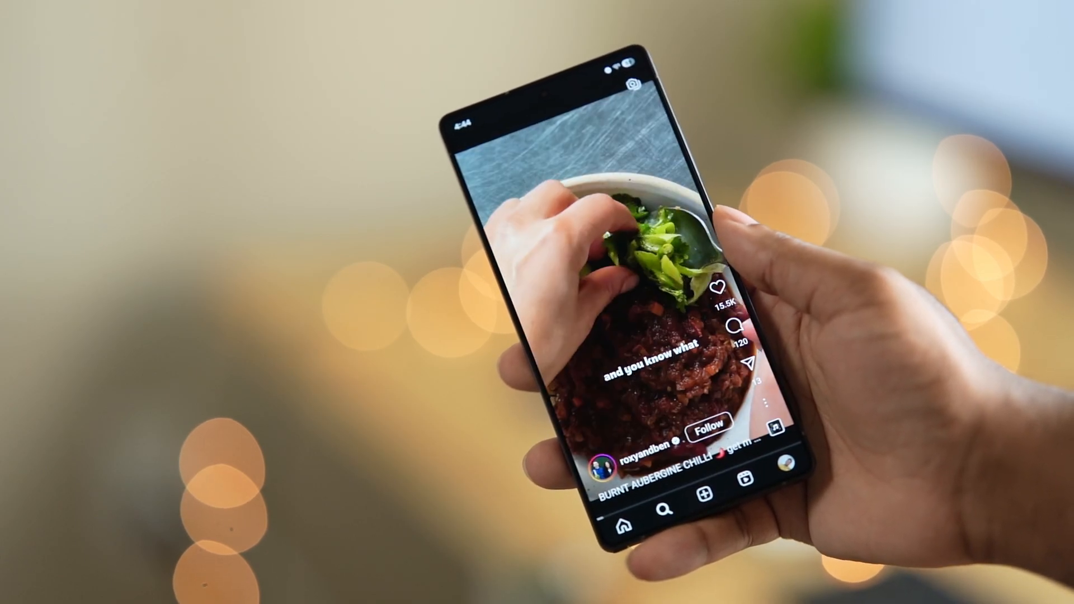
Swipe past the aubergine chilli Reel to the next cooking video
scroll("up", 3)
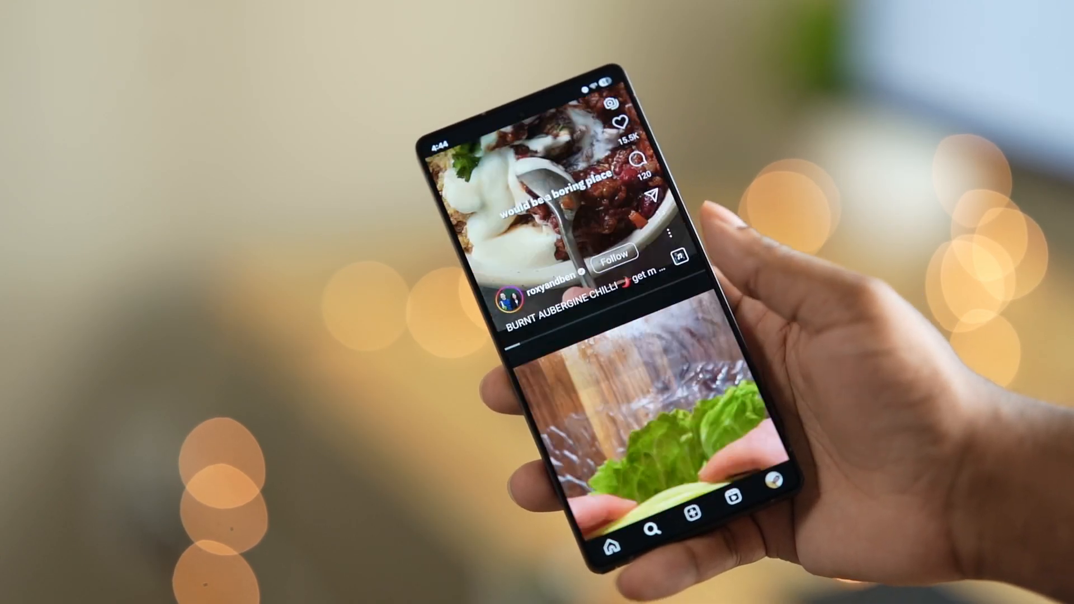
scroll("up", 3)
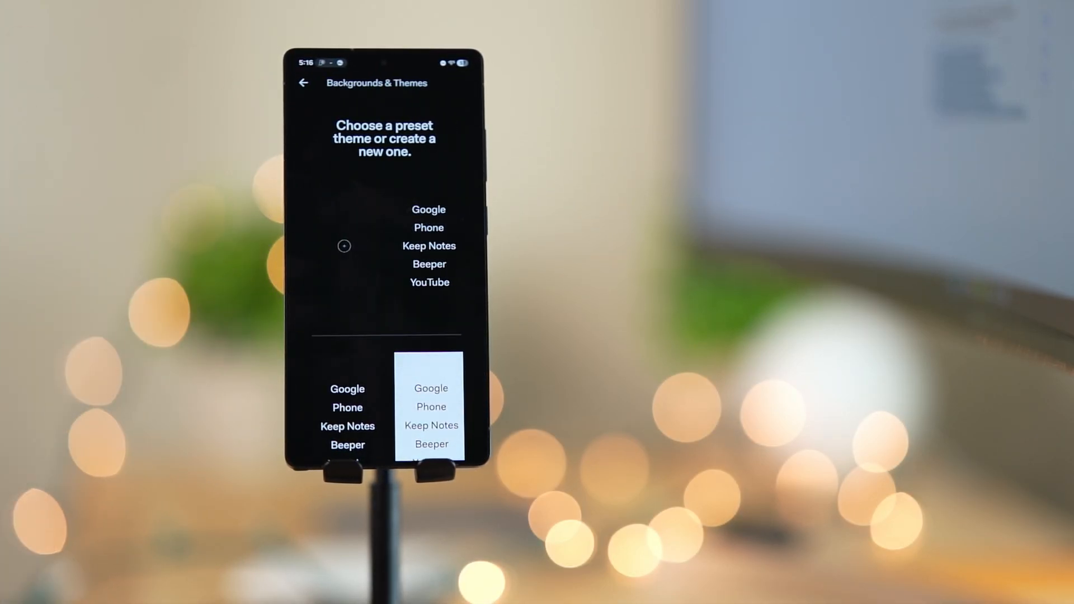
Go back to Styles & Themes and choose the Home screen entry under Fonts
left_click(303, 82)
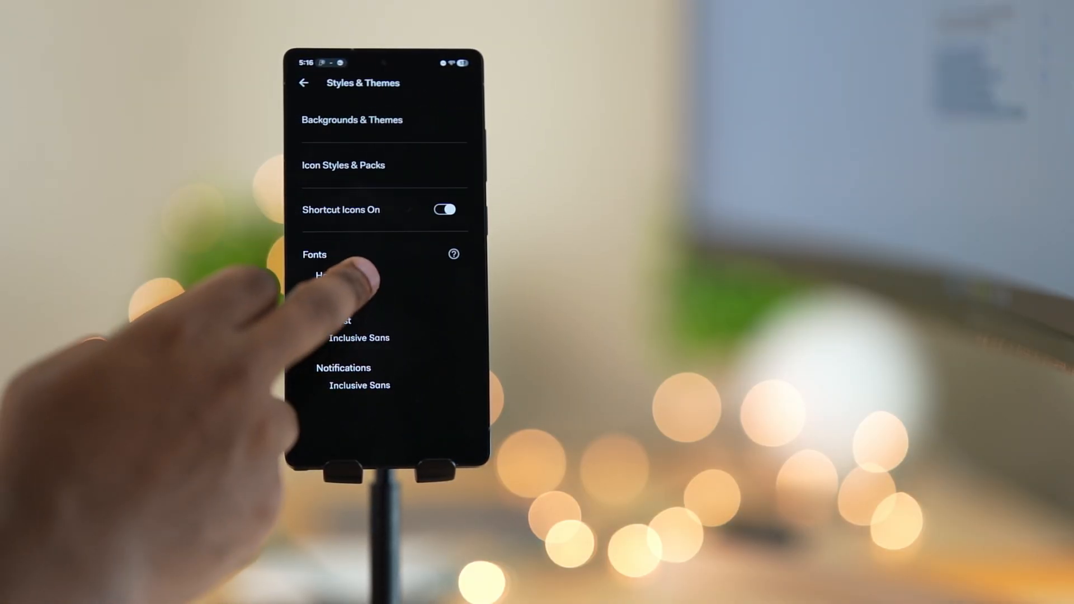
left_click(322, 274)
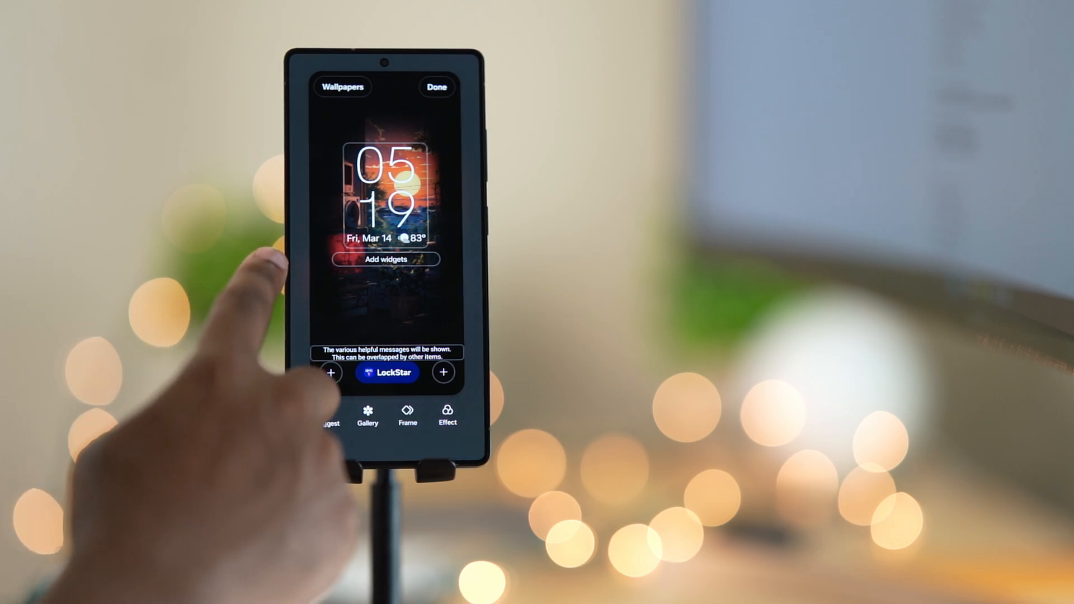
Select the lock screen clock, browse Add widgets and add the Clock widget below the time and date
left_click(436, 87)
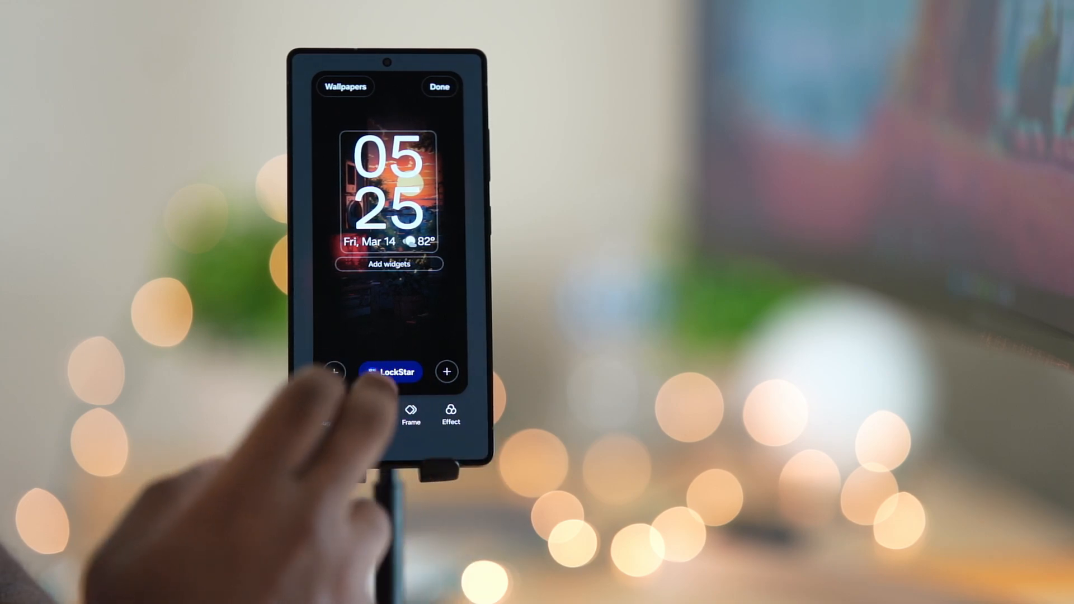
left_click(390, 371)
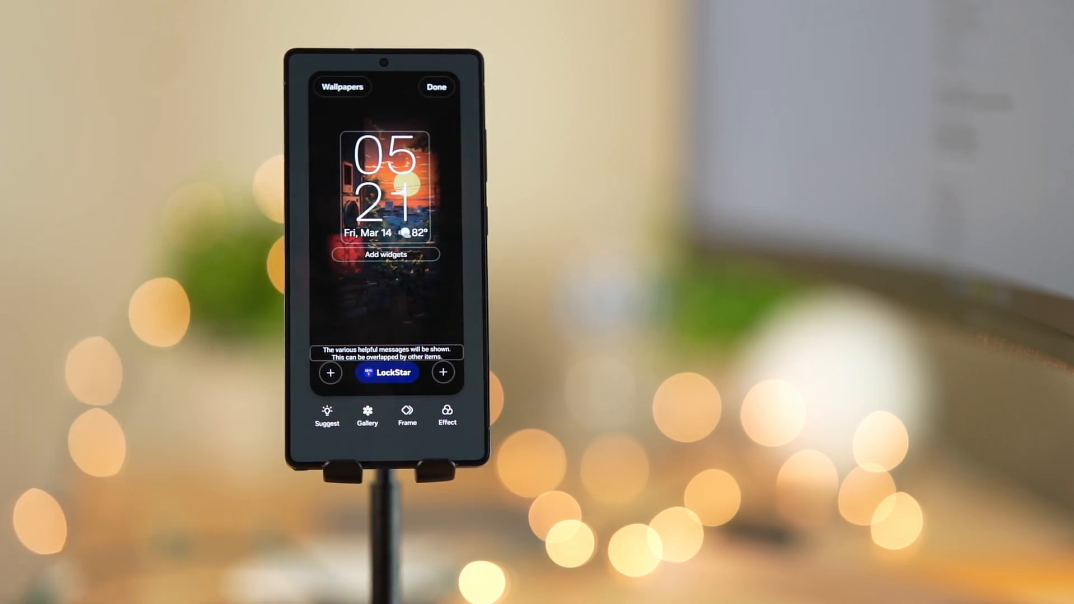
left_click(385, 192)
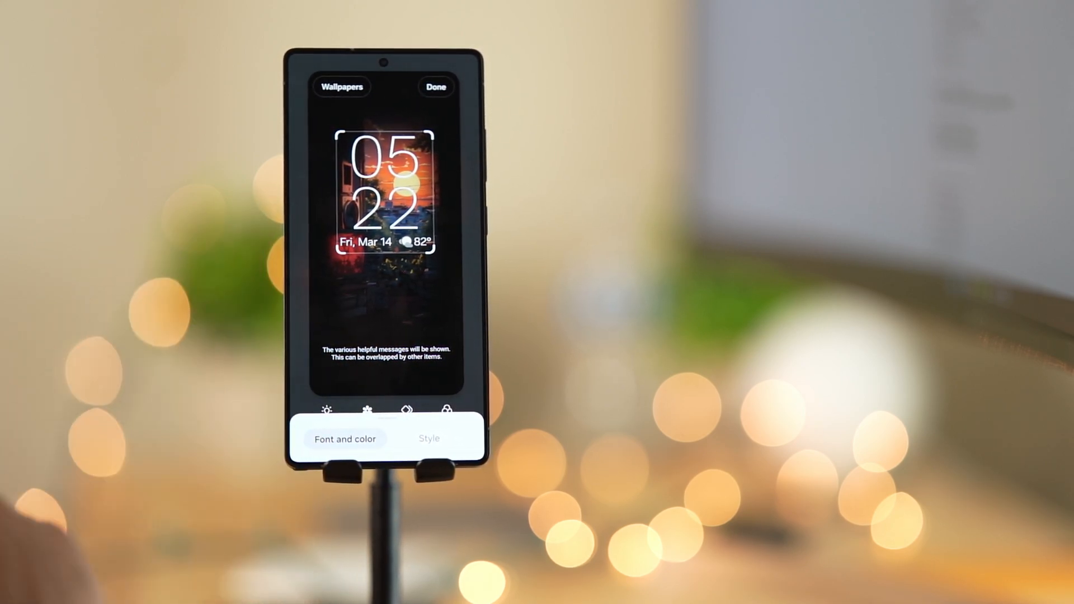
left_click(346, 438)
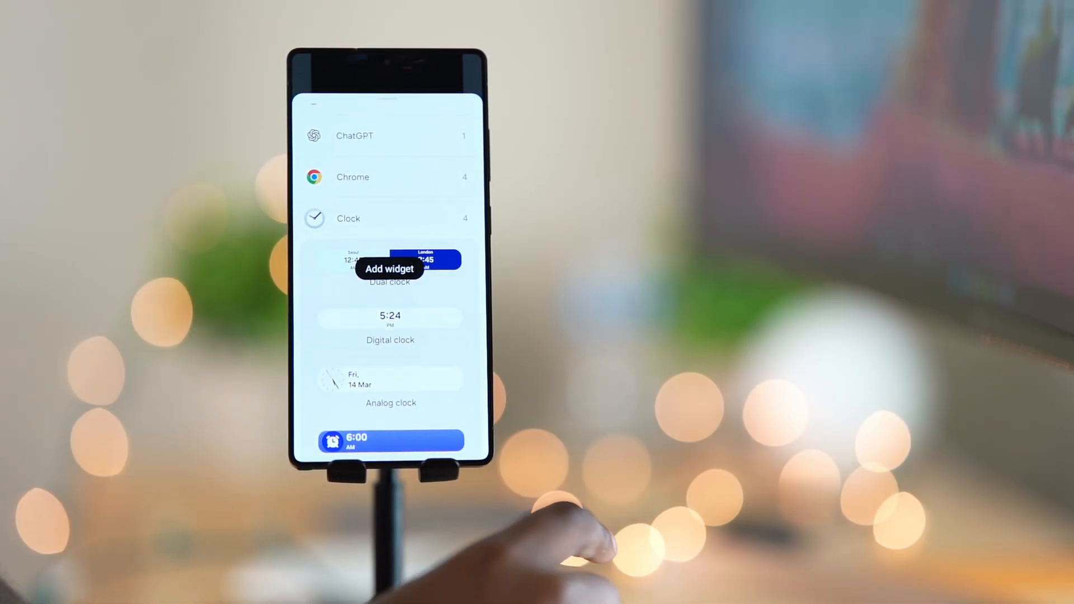
left_click(389, 261)
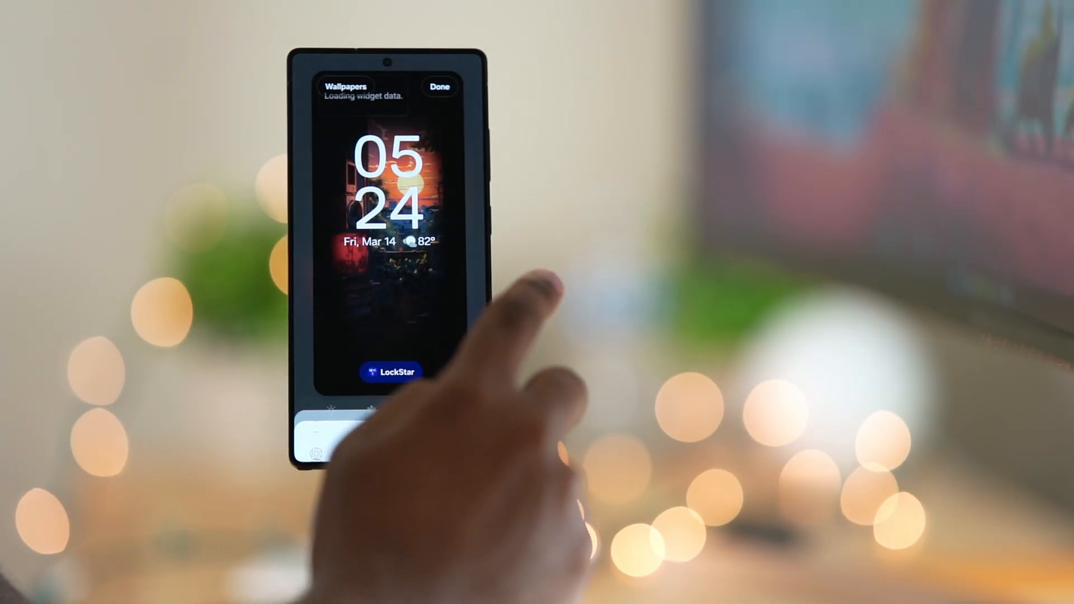